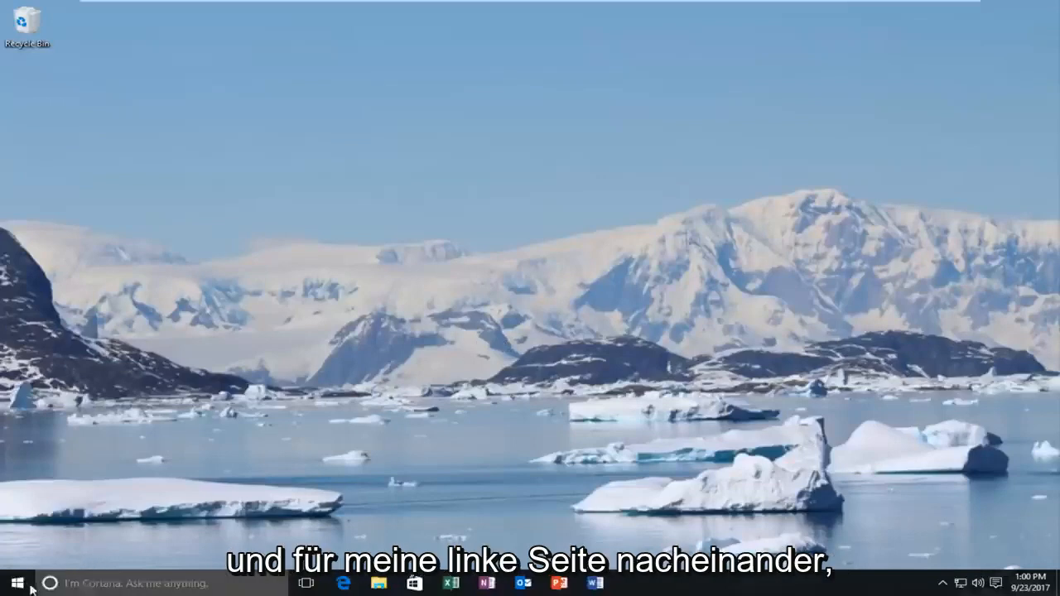
Search the Start menu for "device manager" and launch Device Manager.
{"action": "left_click", "coordinate": [14, 583]}
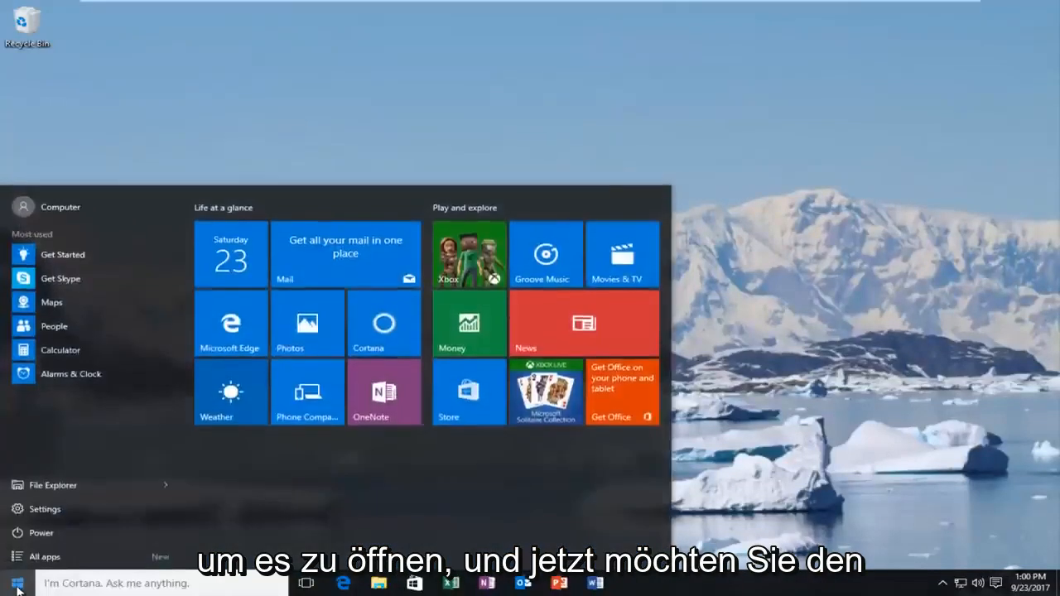
{"action": "left_click", "coordinate": [16, 583]}
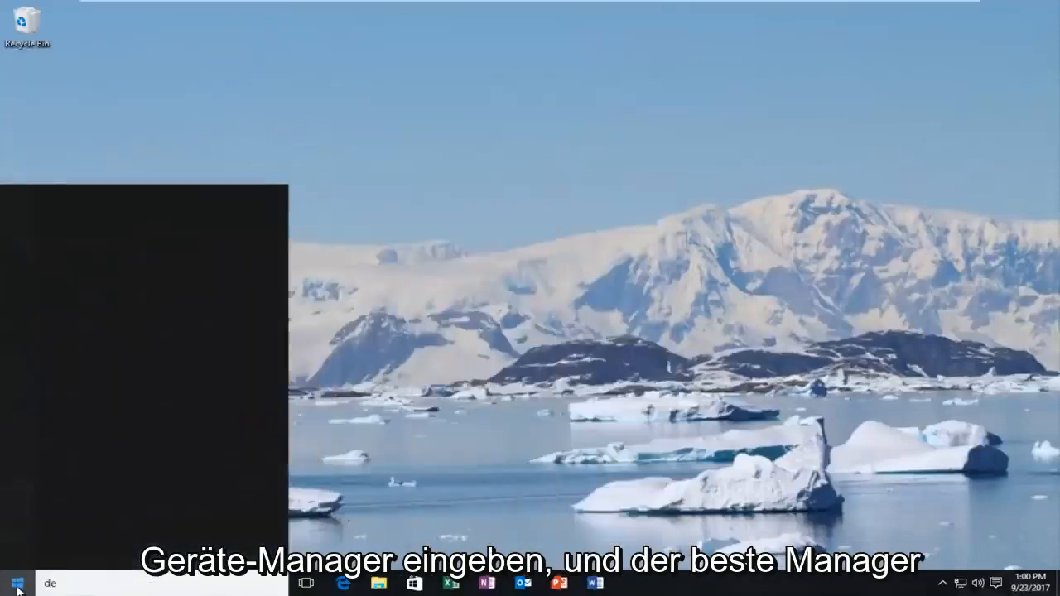
{"action": "type", "text": "device manager"}
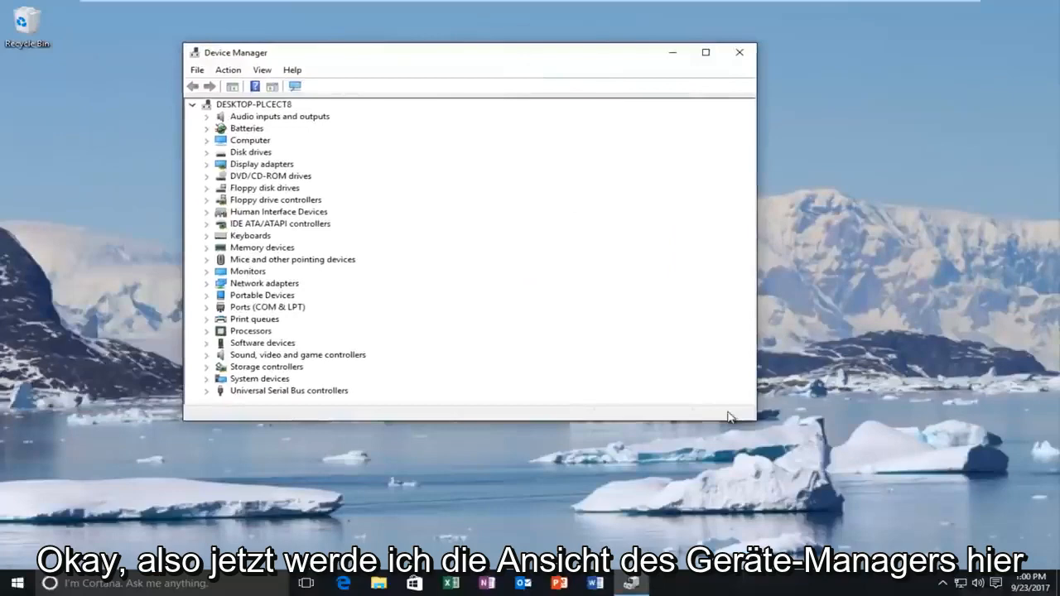
Enlarge Device Manager and bring up the context menu for the VMware Pointing Device.
{"action": "left_click_drag", "start_coordinate": [732, 417], "coordinate": [820, 472]}
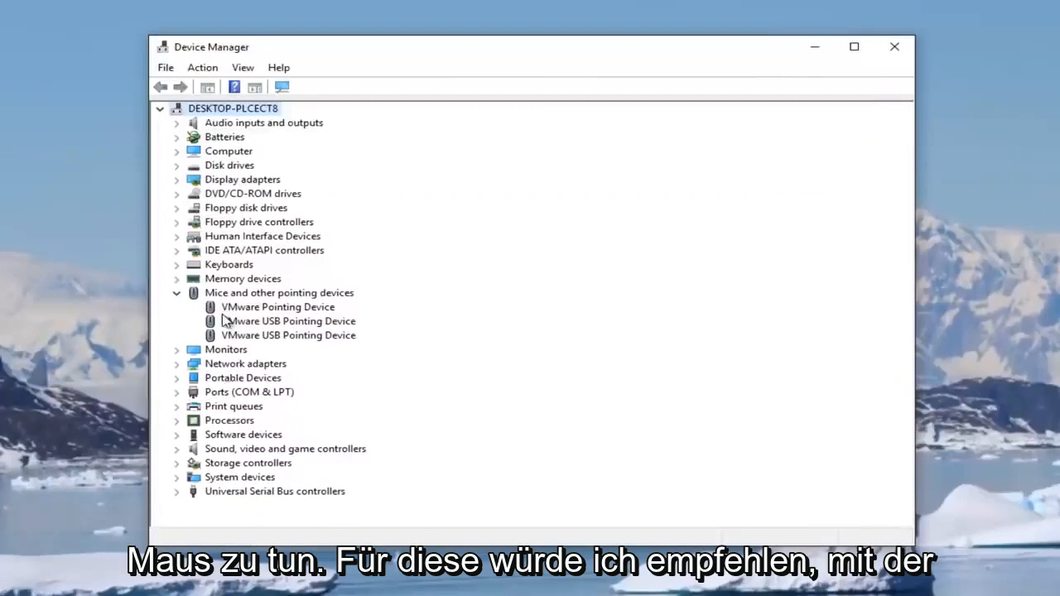
{"action": "left_click", "coordinate": [277, 306]}
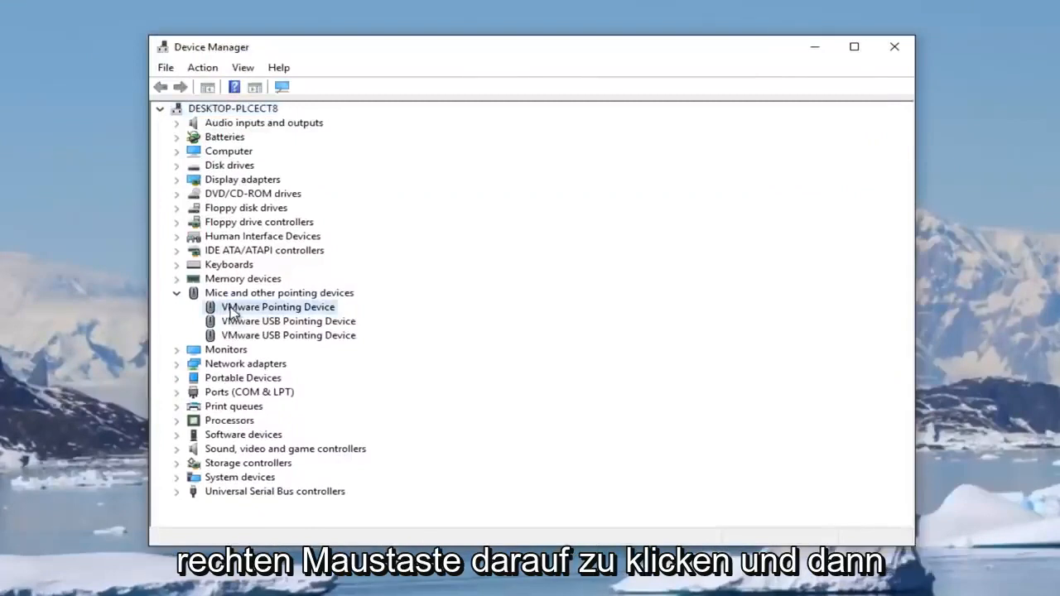
{"action": "right_click", "coordinate": [277, 306]}
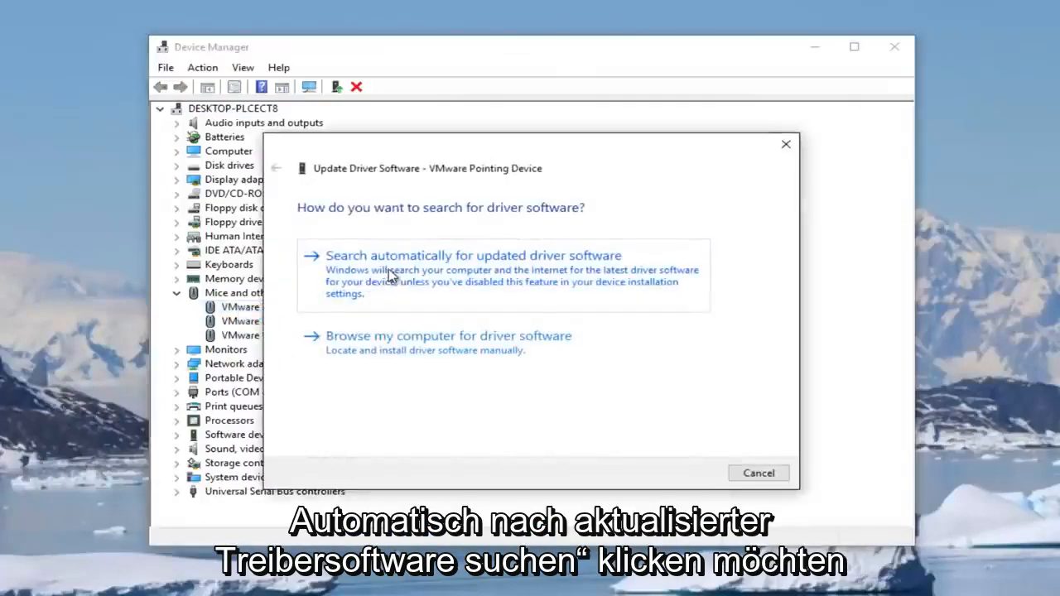
{"action": "mouse_move", "coordinate": [398, 281]}
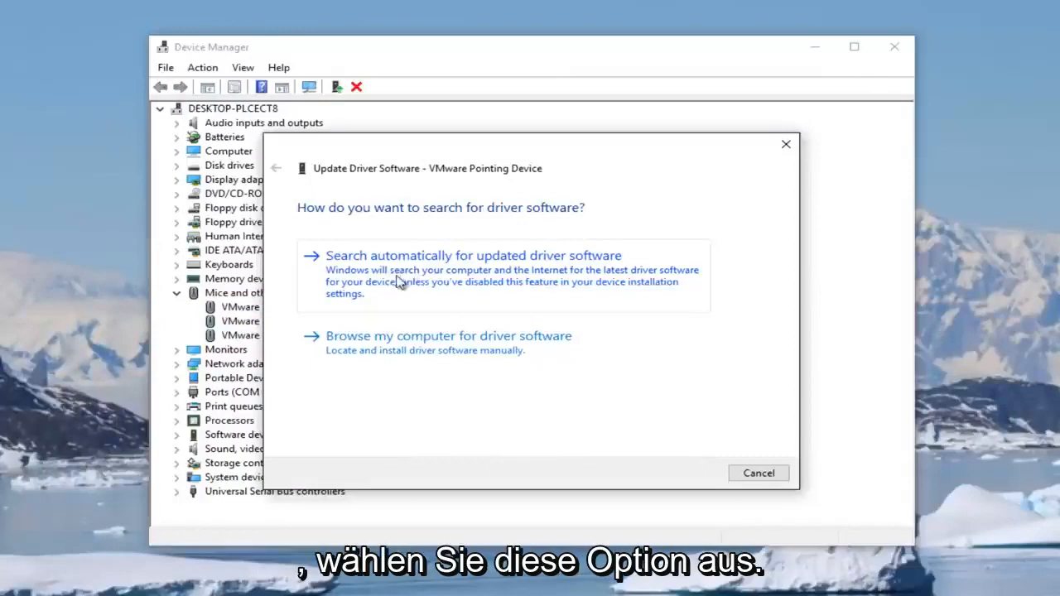
Have Windows search automatically for updated VMware Pointing Device driver software.
{"action": "left_click", "coordinate": [474, 255]}
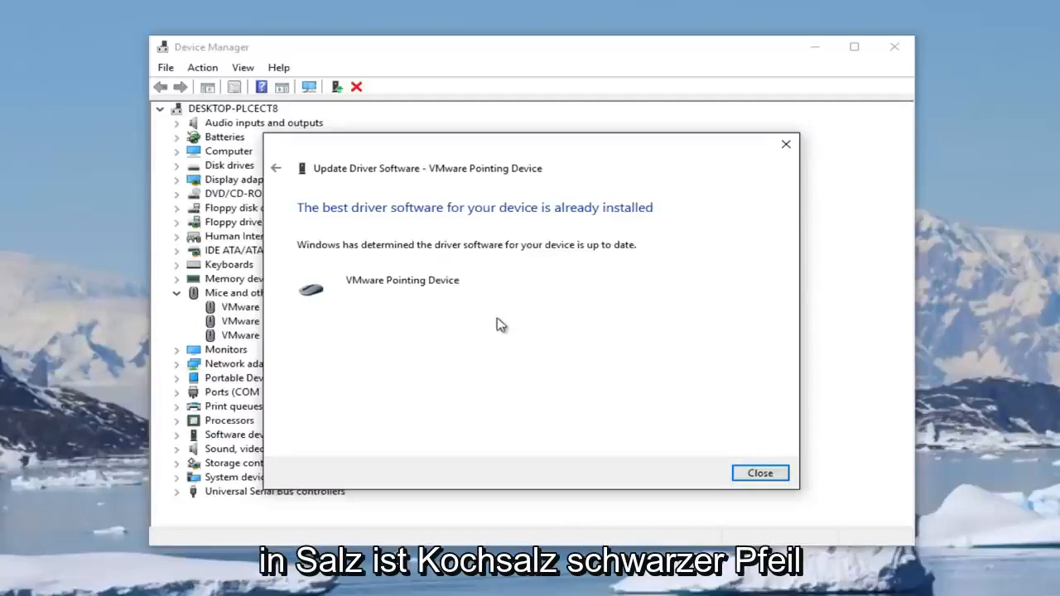
{"action": "mouse_move", "coordinate": [276, 171]}
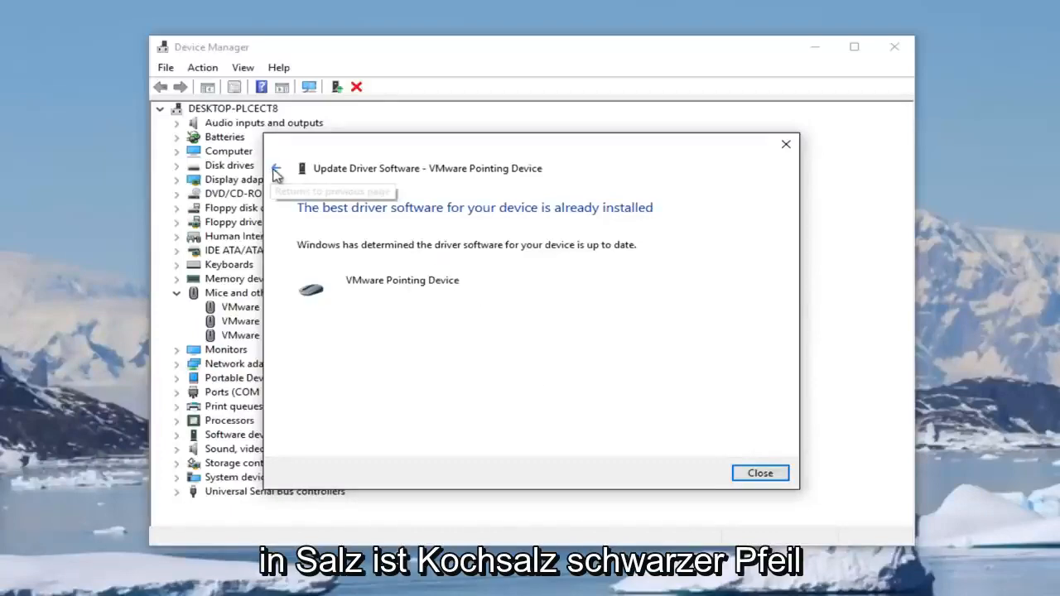
Go back and choose to browse this computer for driver software, selecting the location path.
{"action": "left_click", "coordinate": [278, 169]}
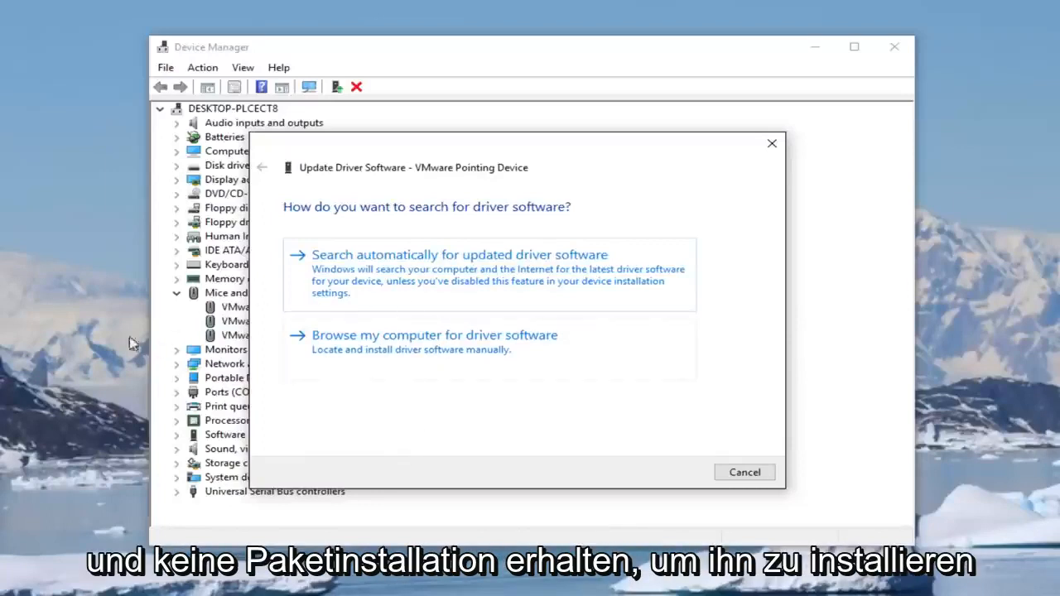
{"action": "mouse_move", "coordinate": [384, 331]}
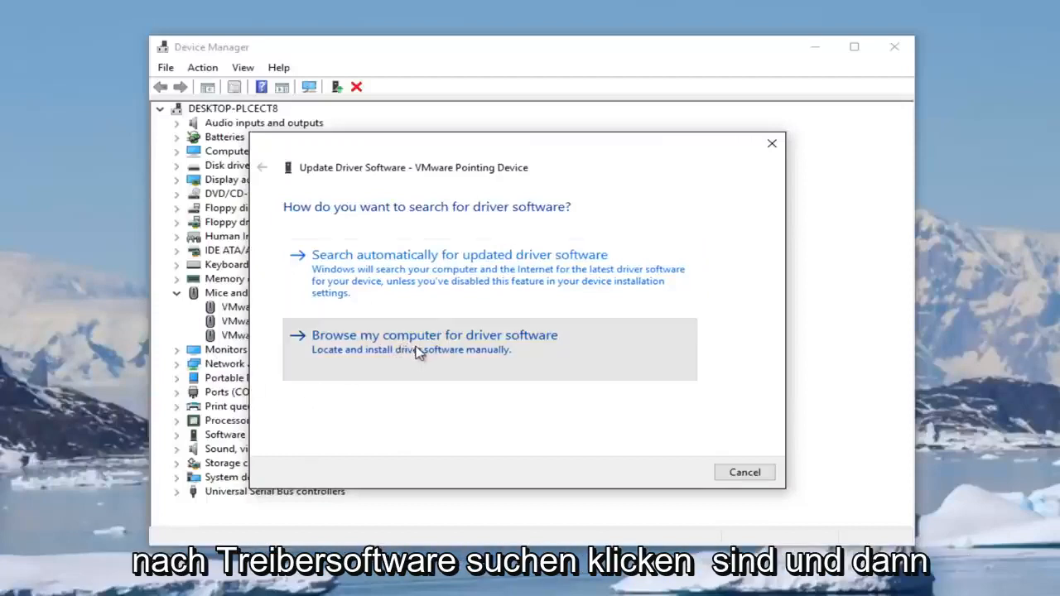
{"action": "left_click", "coordinate": [434, 335]}
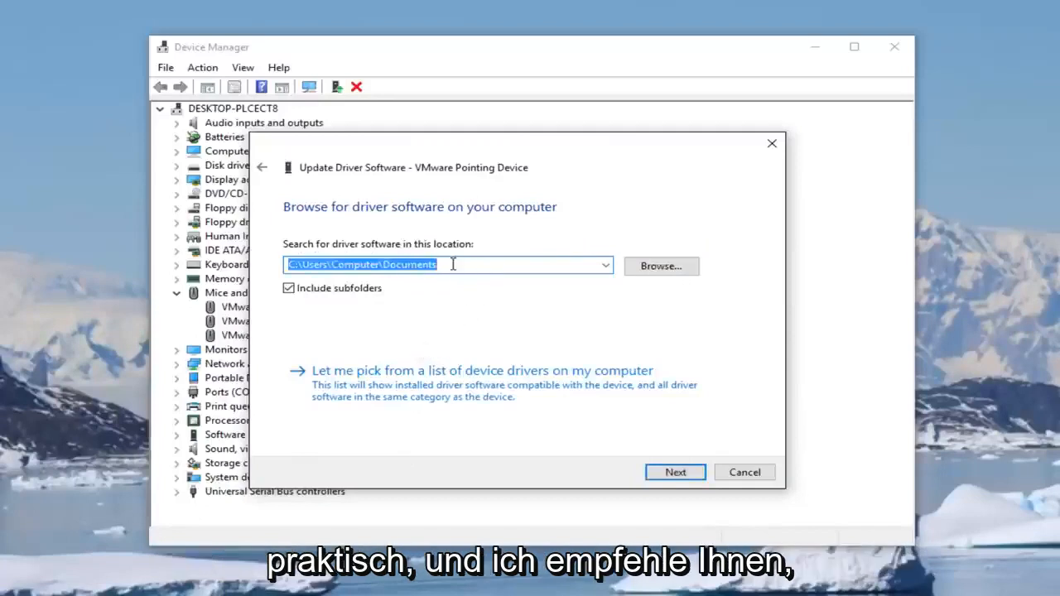
{"action": "left_click", "coordinate": [742, 472]}
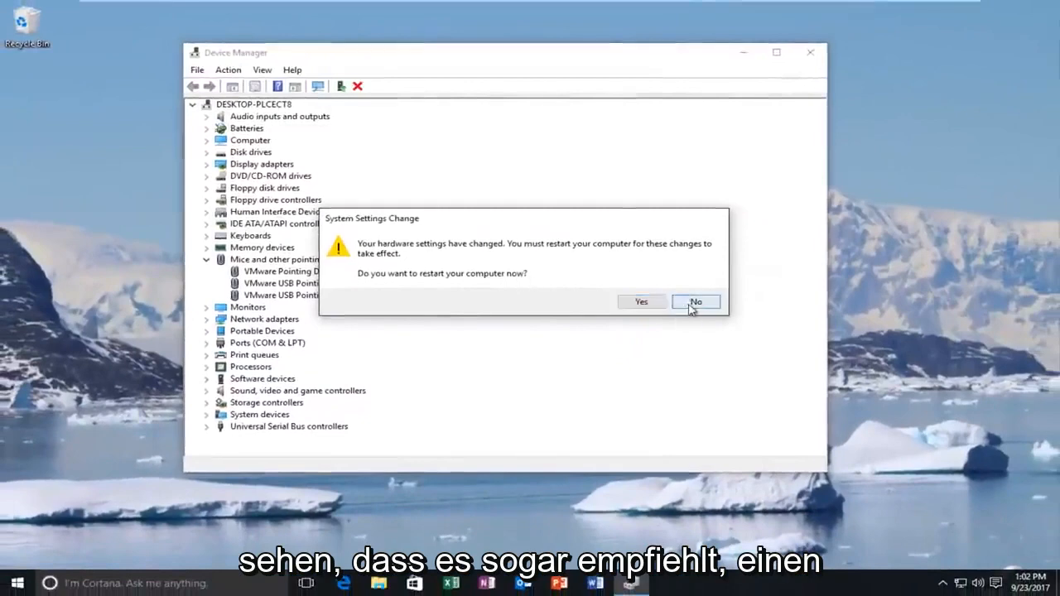
Decline the restart prompt with No after the hardware settings change.
{"action": "left_click", "coordinate": [695, 302]}
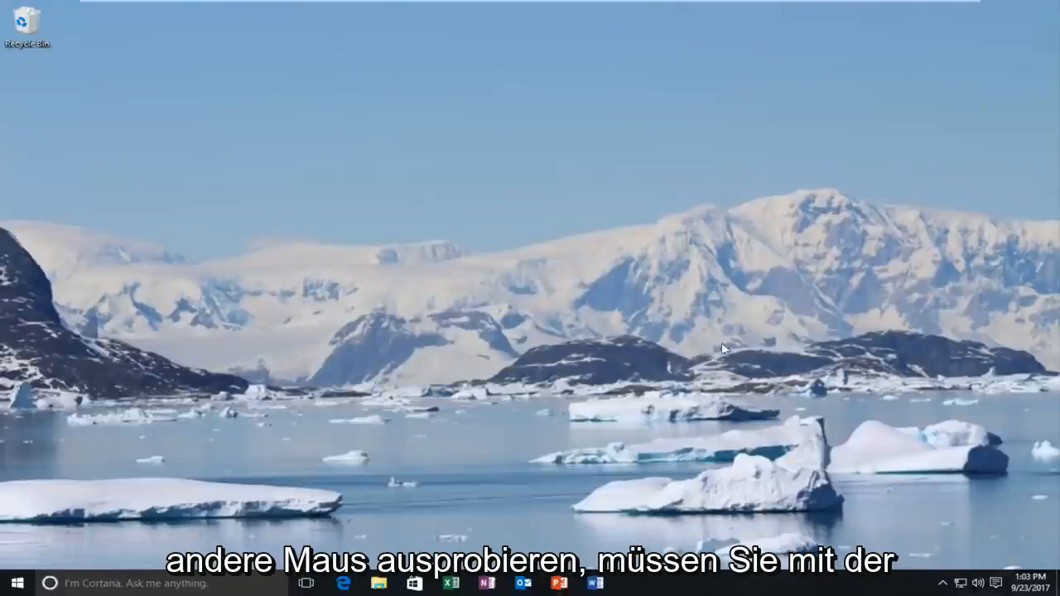
Launch Task Manager from the taskbar and expand it to the detailed process view.
{"action": "right_click", "coordinate": [704, 582]}
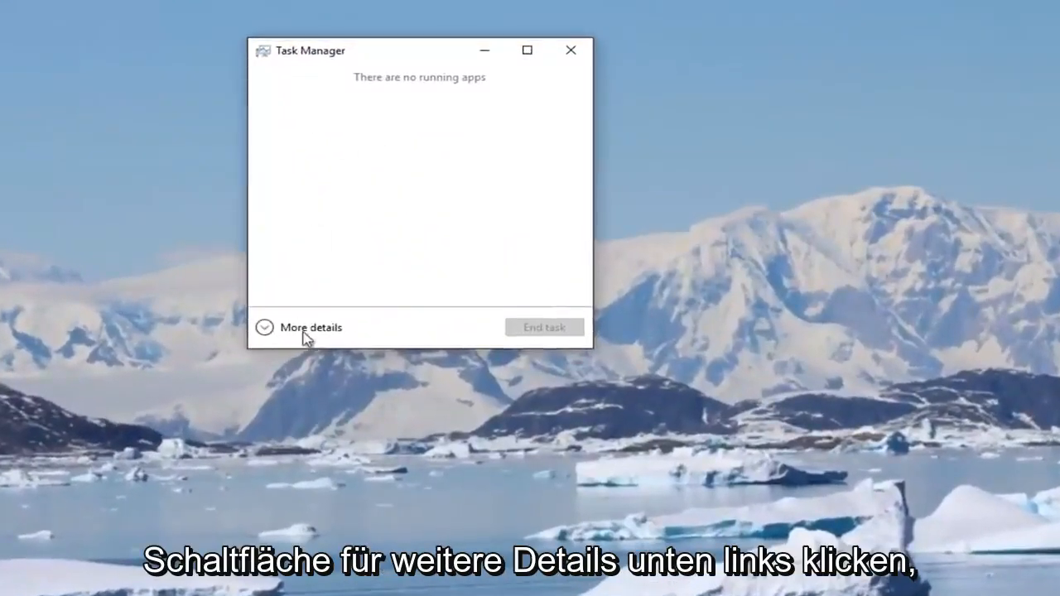
{"action": "left_click", "coordinate": [311, 328]}
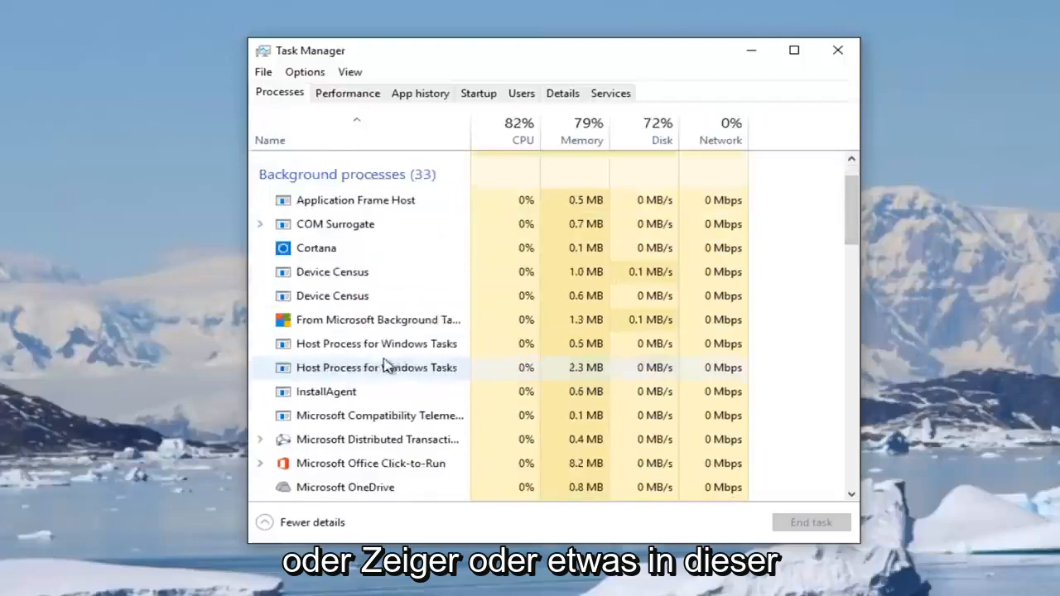
Locate the Microsoft Skype background process in the list and bring up its context menu.
{"action": "scroll", "scroll_direction": "down", "scroll_amount": 3}
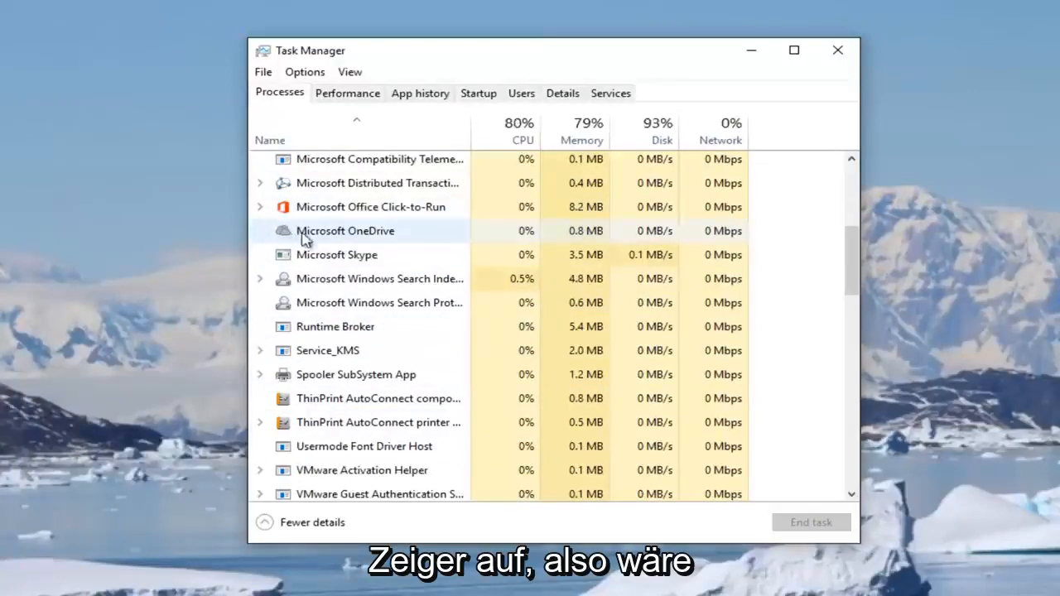
{"action": "scroll", "scroll_direction": "down", "scroll_amount": 3}
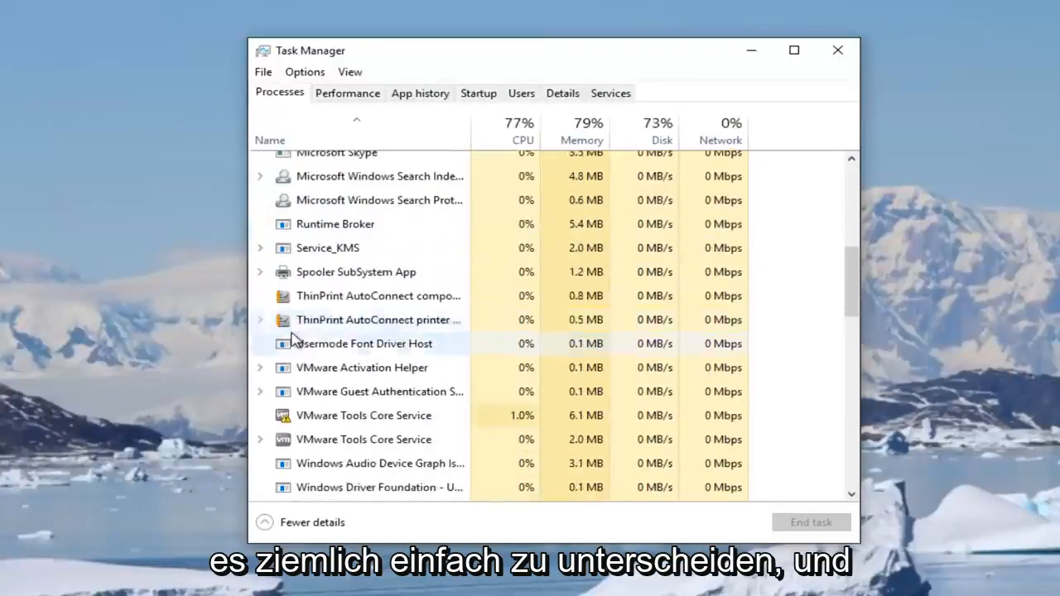
{"action": "scroll", "scroll_direction": "down", "scroll_amount": 3}
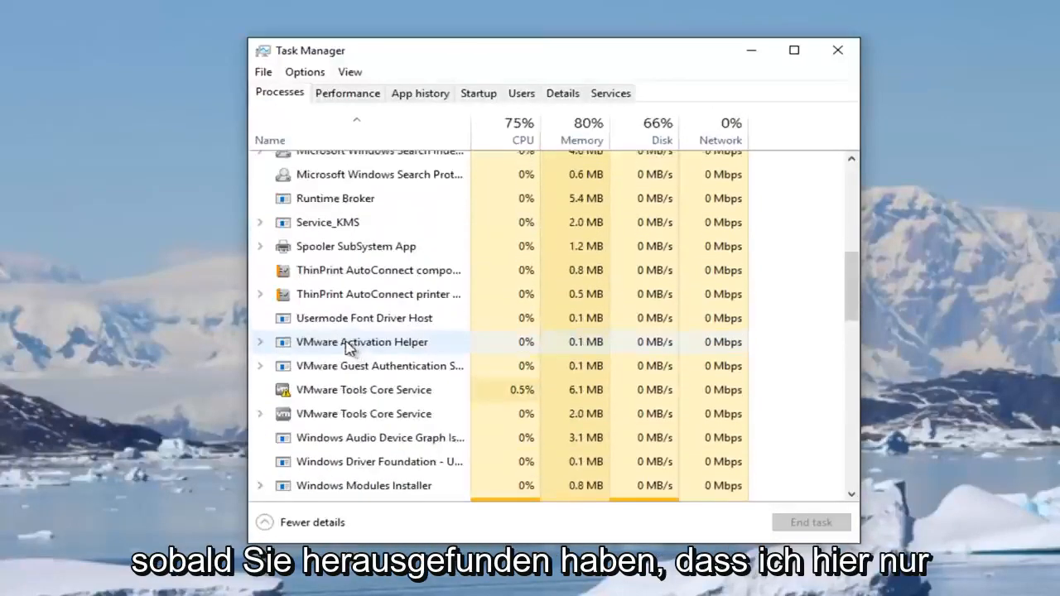
{"action": "scroll", "scroll_direction": "up", "scroll_amount": 3}
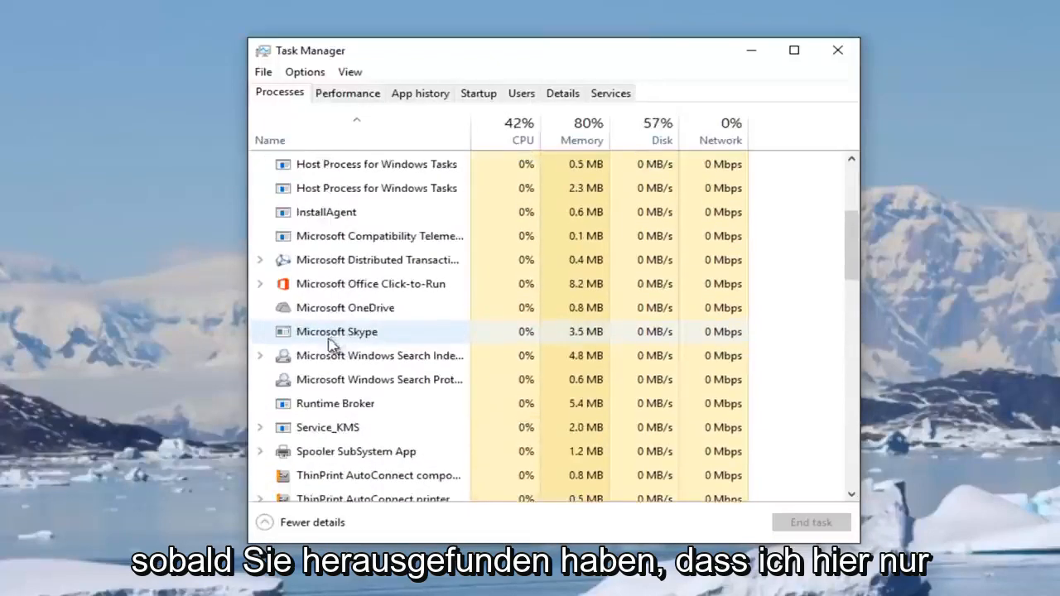
{"action": "left_click", "coordinate": [336, 331]}
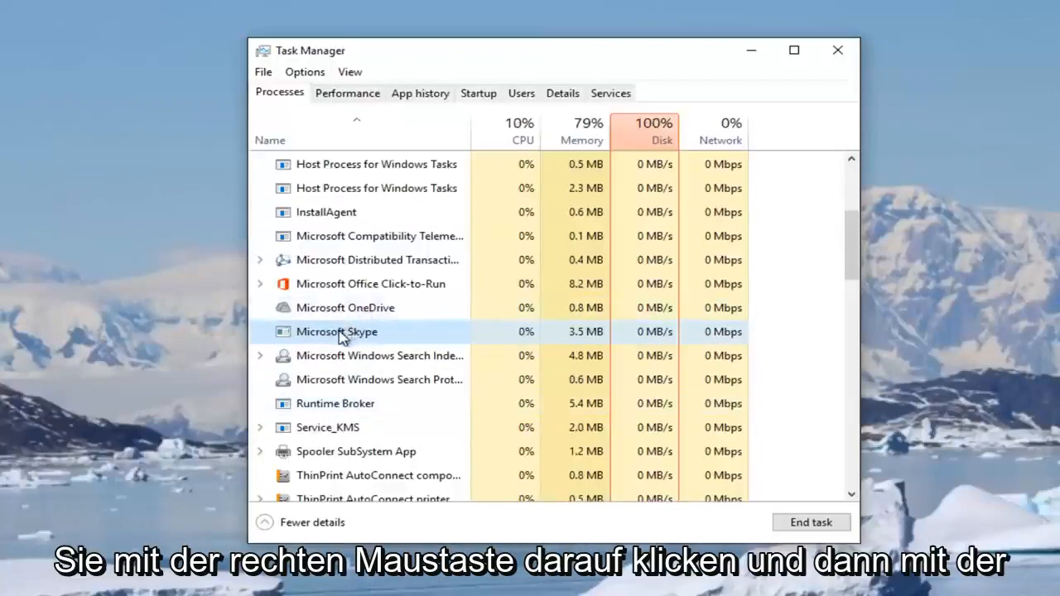
{"action": "right_click", "coordinate": [337, 331]}
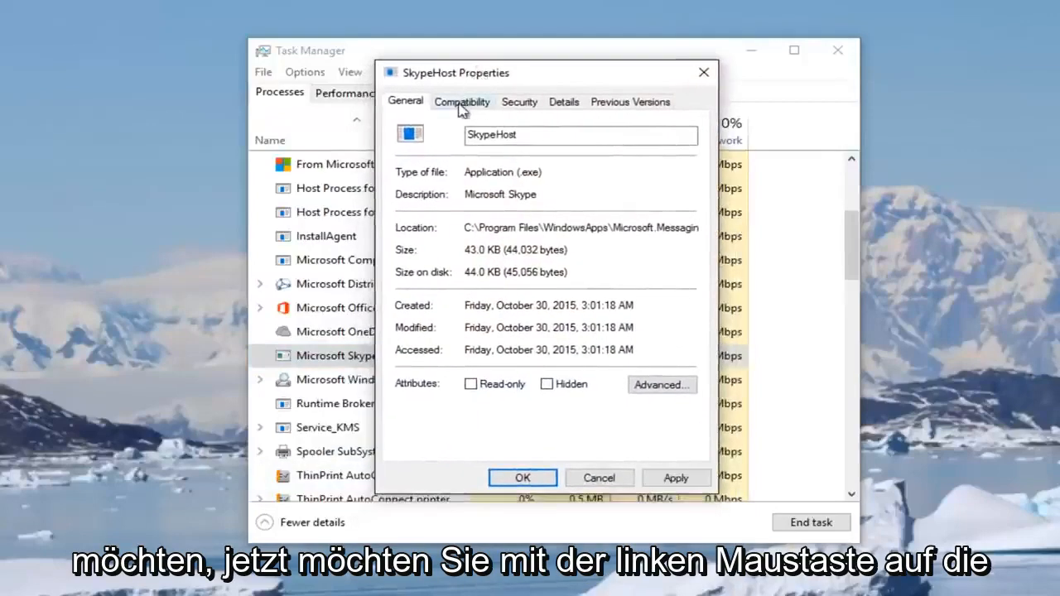
Set SkypeHost to run in Windows 8 compatibility mode and confirm with OK.
{"action": "left_click", "coordinate": [460, 101]}
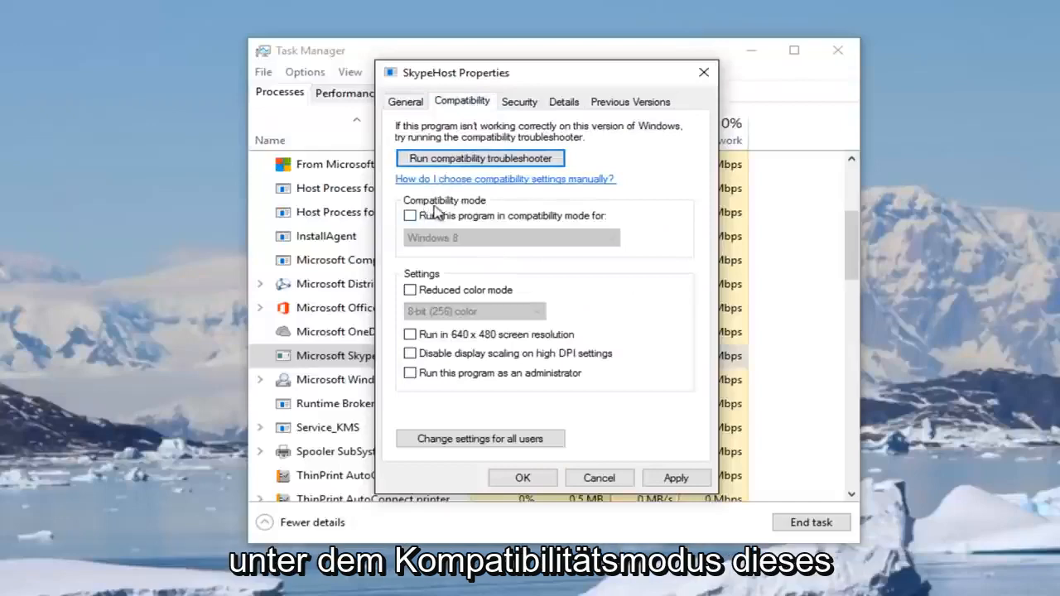
{"action": "mouse_move", "coordinate": [545, 228]}
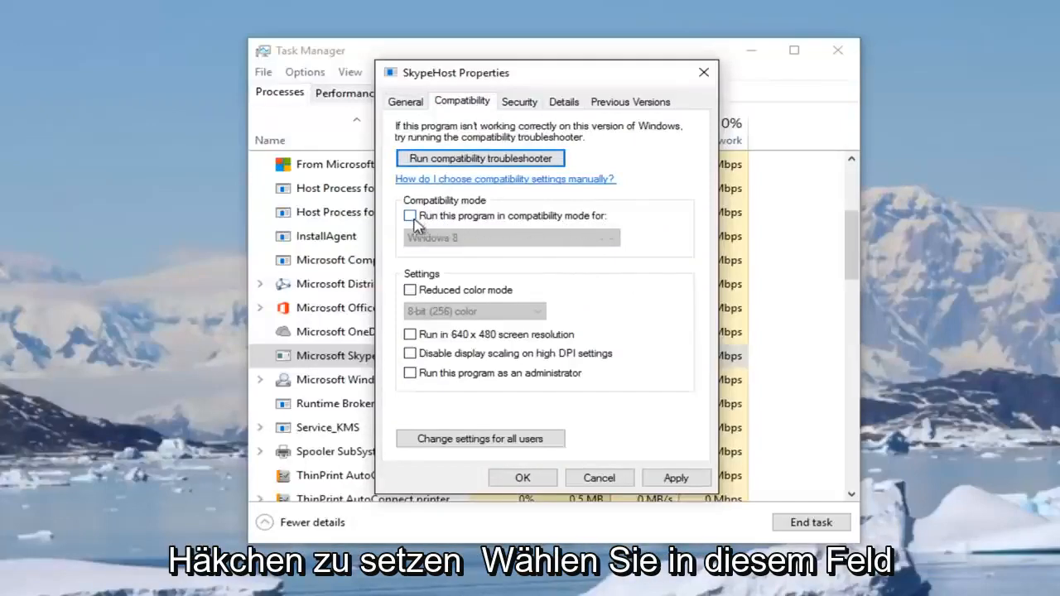
{"action": "left_click", "coordinate": [410, 216]}
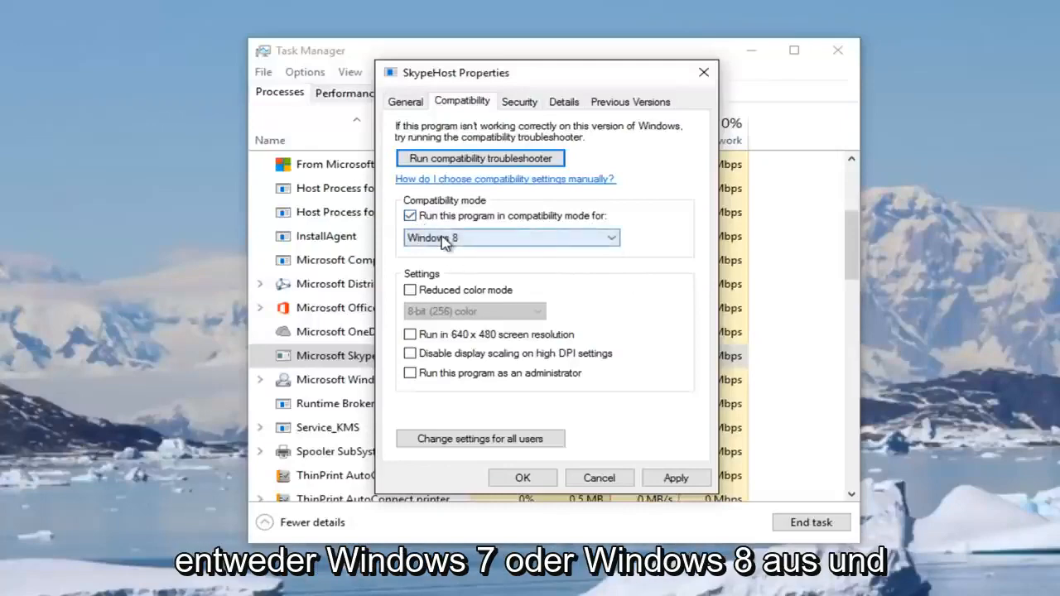
{"action": "mouse_move", "coordinate": [687, 199]}
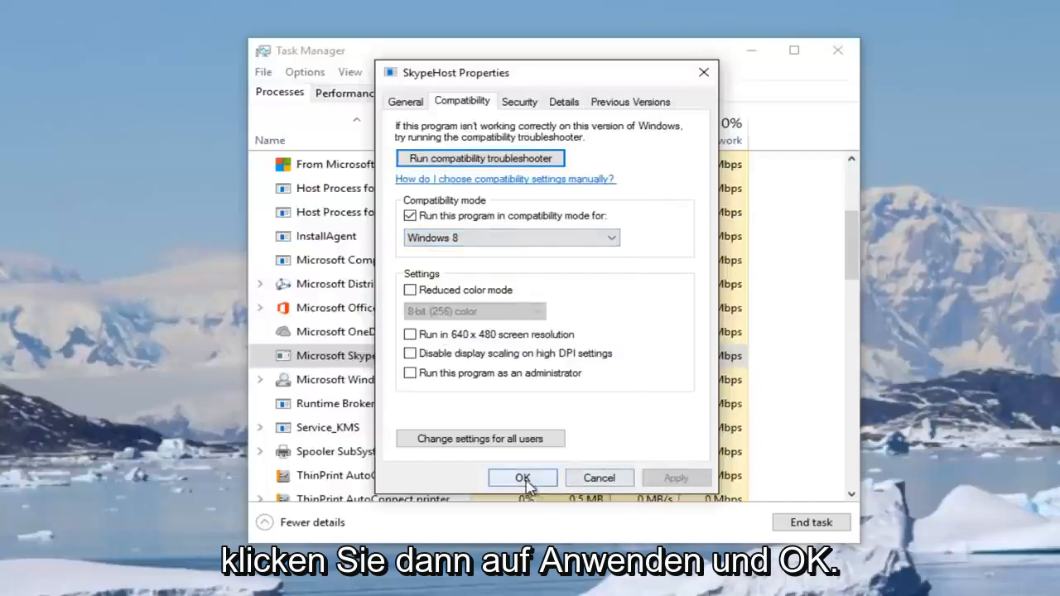
{"action": "left_click", "coordinate": [523, 477]}
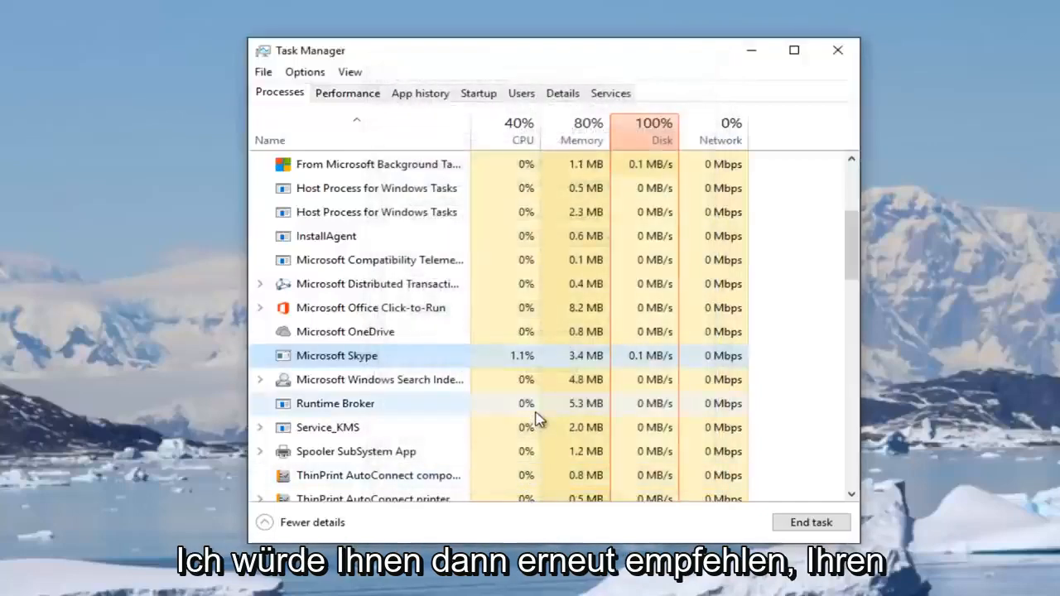